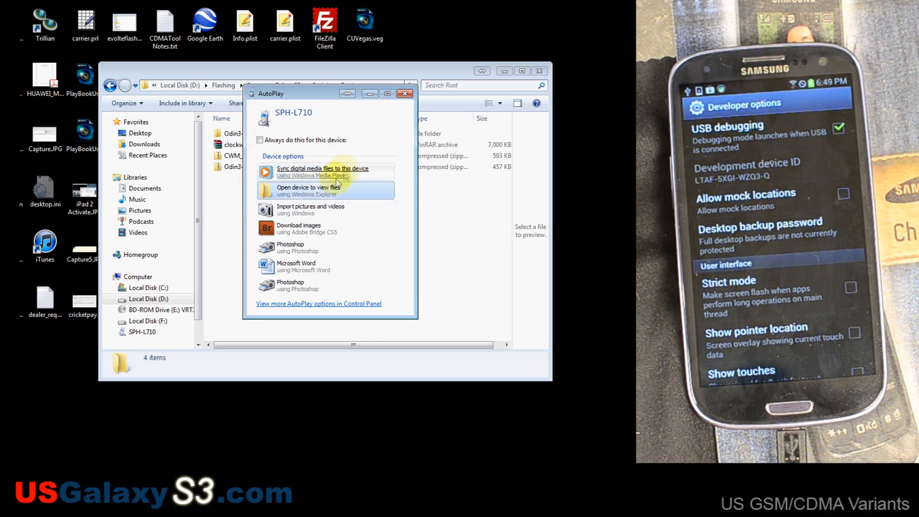
Close the SPH-L710 AutoPlay prompt to reveal the Sprint Root folder contents.
left_click(309, 191)
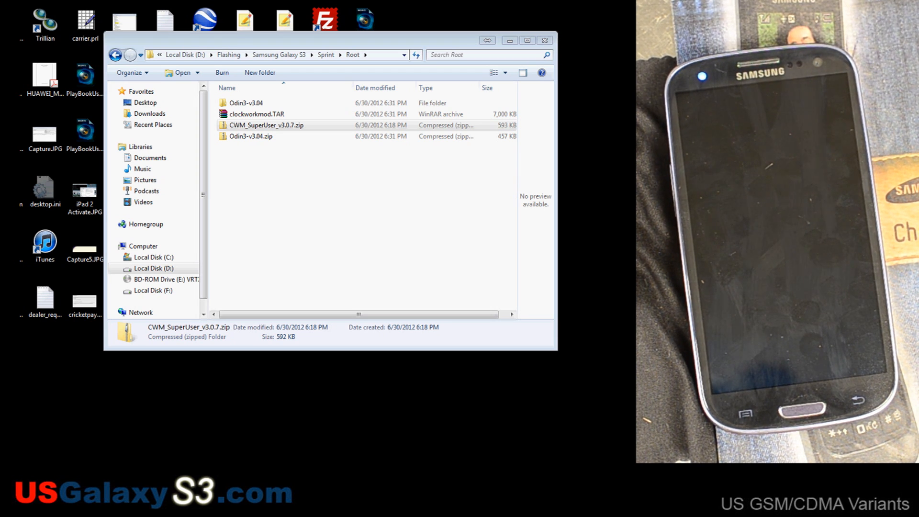
Open the Odin3-v3.04 folder and its nested Odin3-v3.04 subfolder.
double_click(244, 103)
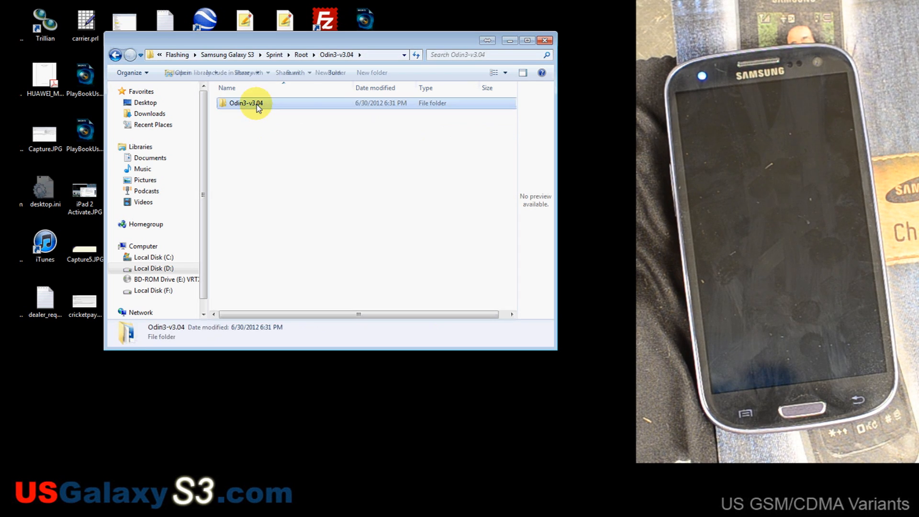
double_click(245, 103)
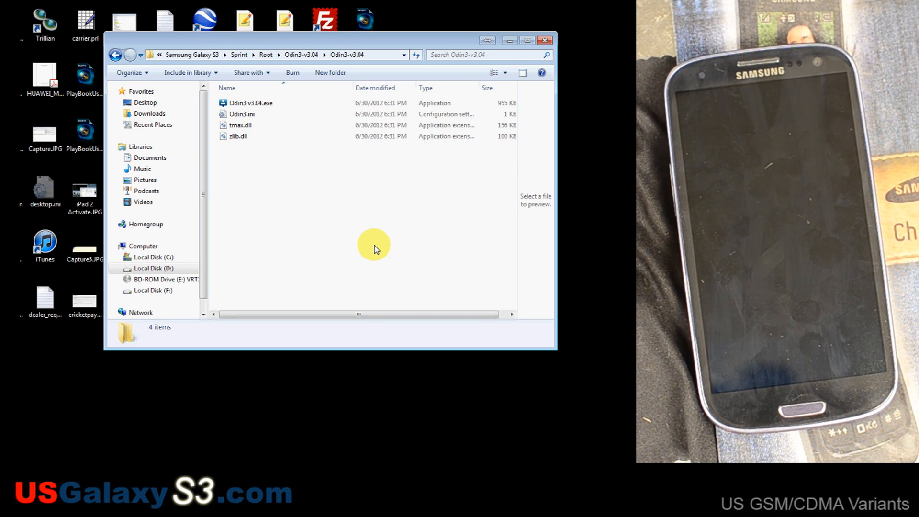
mouse_move(268, 133)
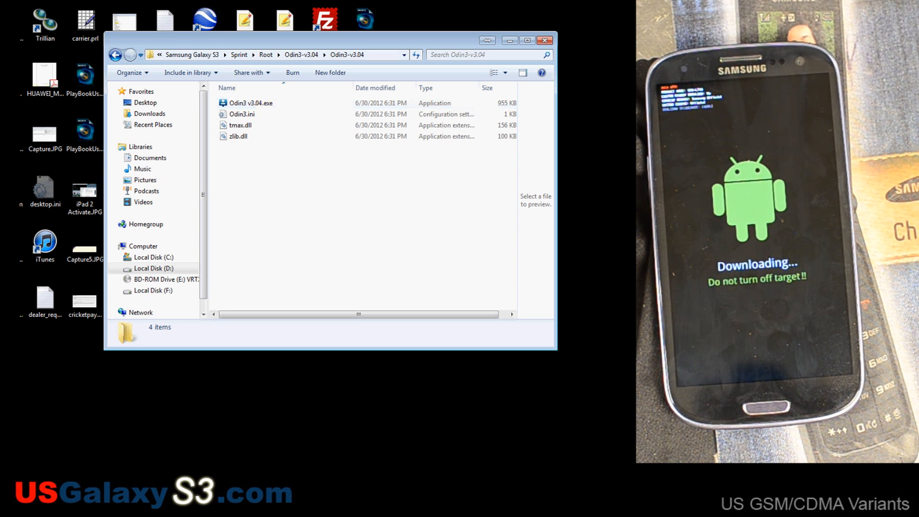
Launch Odin3 v3.04.exe with the phone in download mode.
left_click(251, 102)
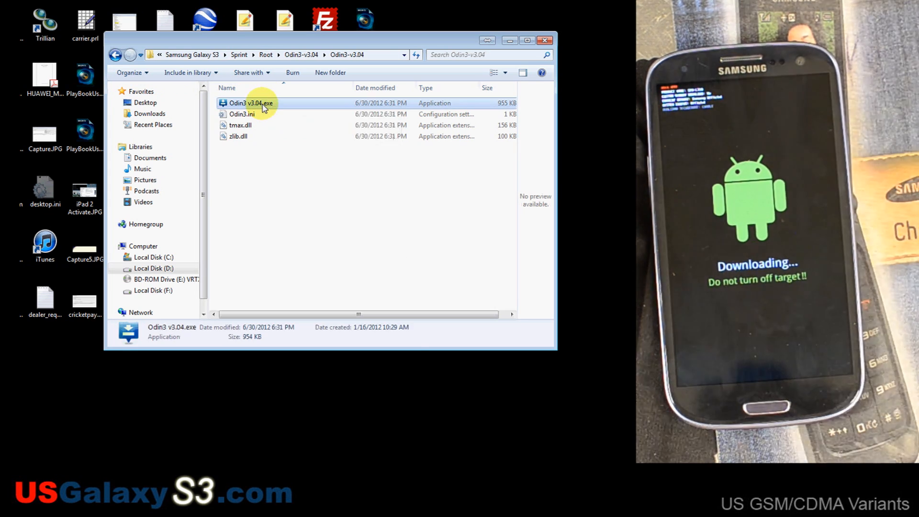
double_click(249, 103)
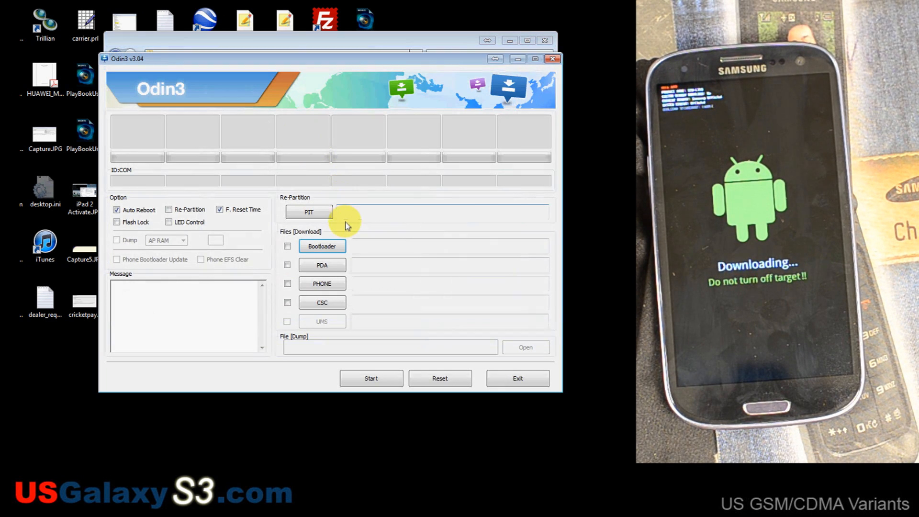
mouse_move(277, 114)
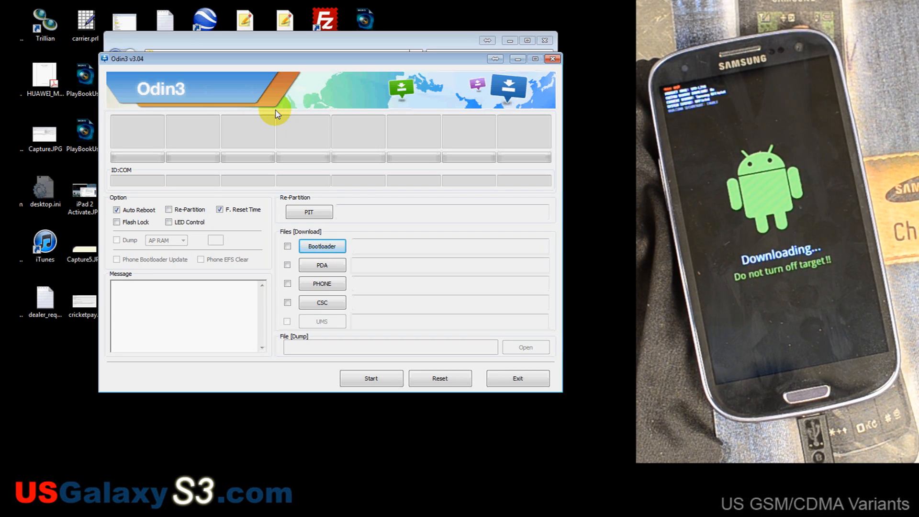
mouse_move(161, 342)
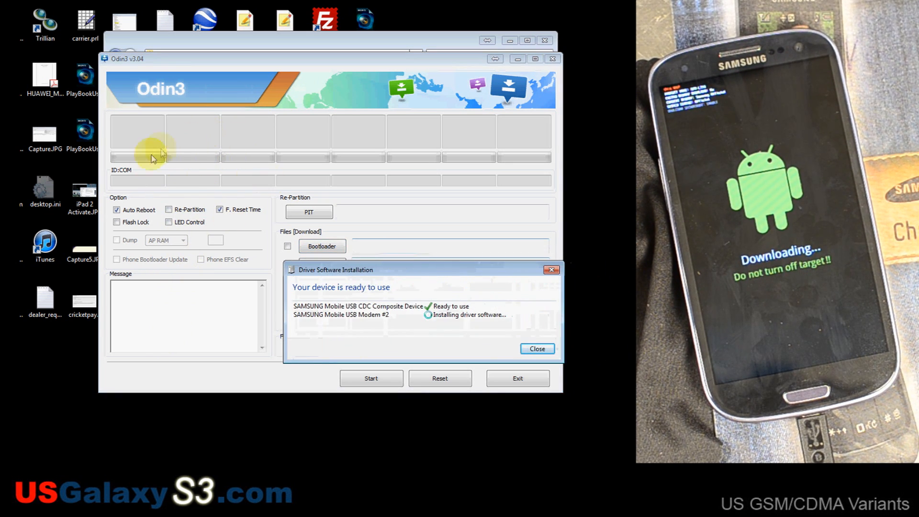
Close the Driver Software Installation notice for the Samsung USB device.
left_click(536, 349)
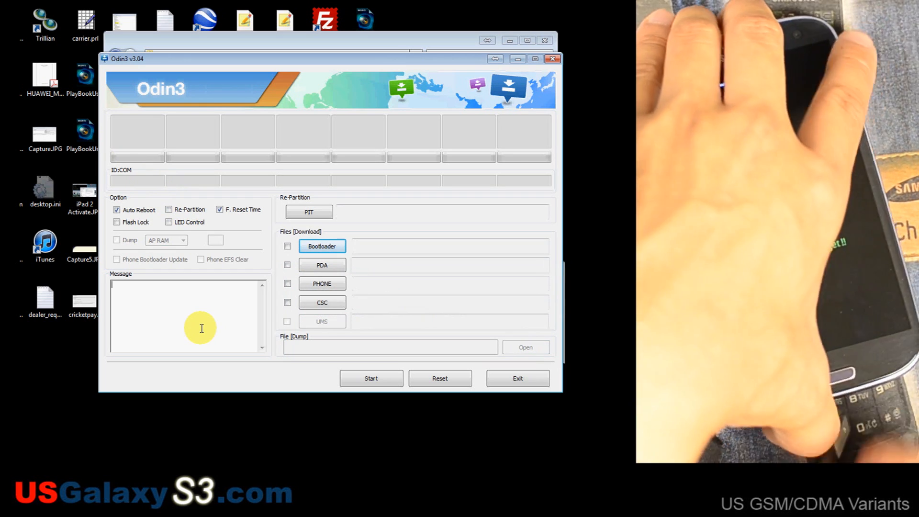
mouse_move(178, 171)
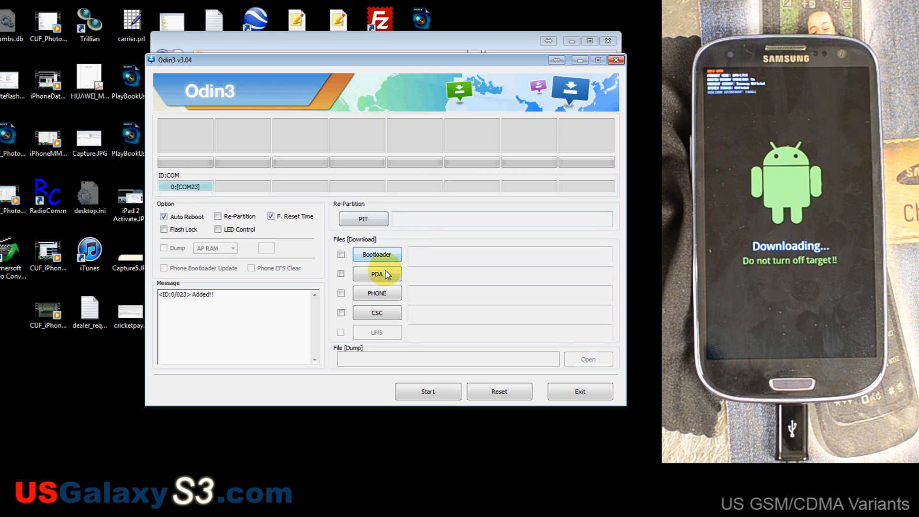
Load clockworkmod.TAR into the PDA slot and start flashing the recovery.
left_click(377, 273)
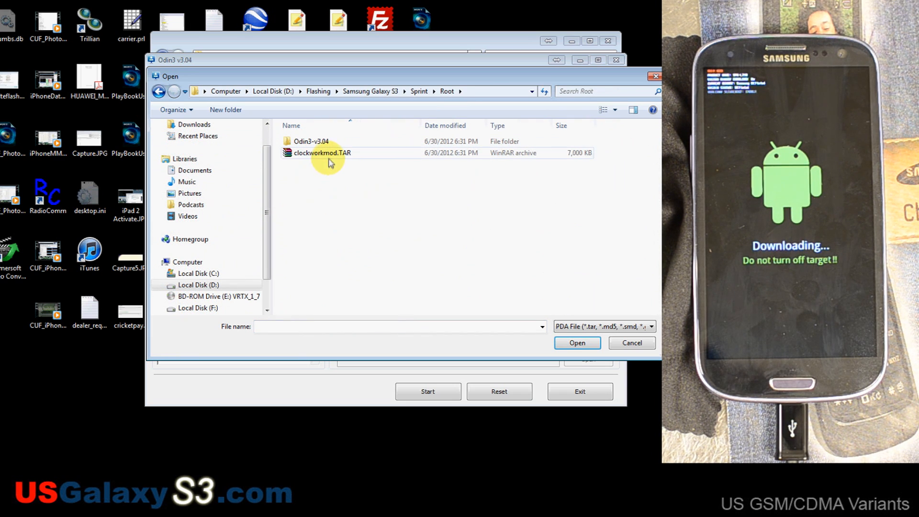
left_click(577, 342)
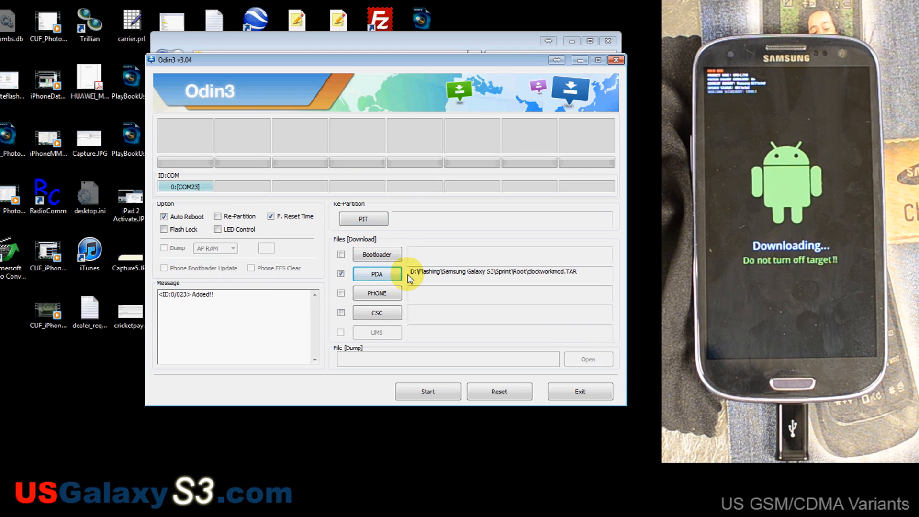
mouse_move(396, 266)
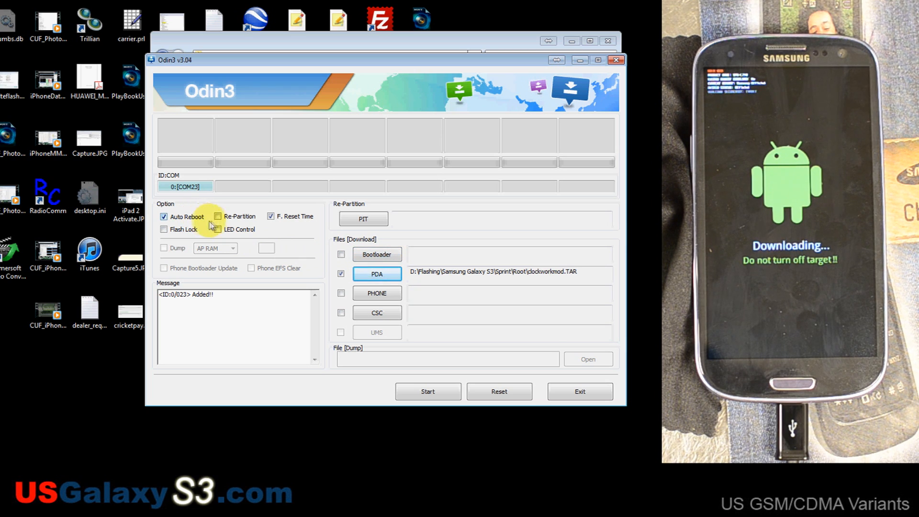
mouse_move(281, 226)
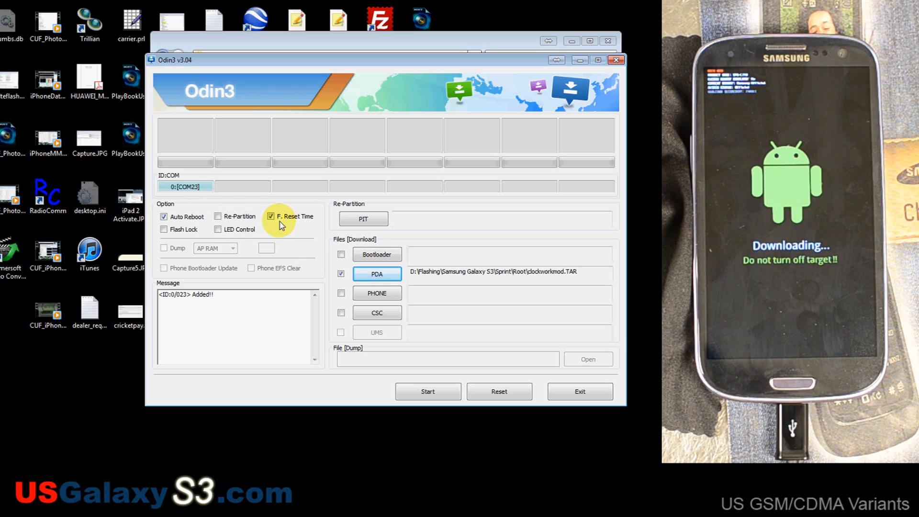
mouse_move(426, 368)
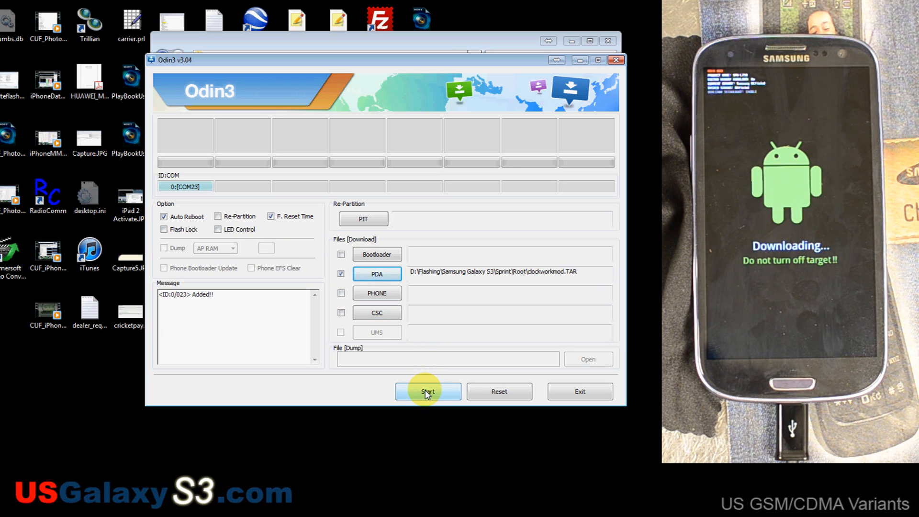
left_click(428, 391)
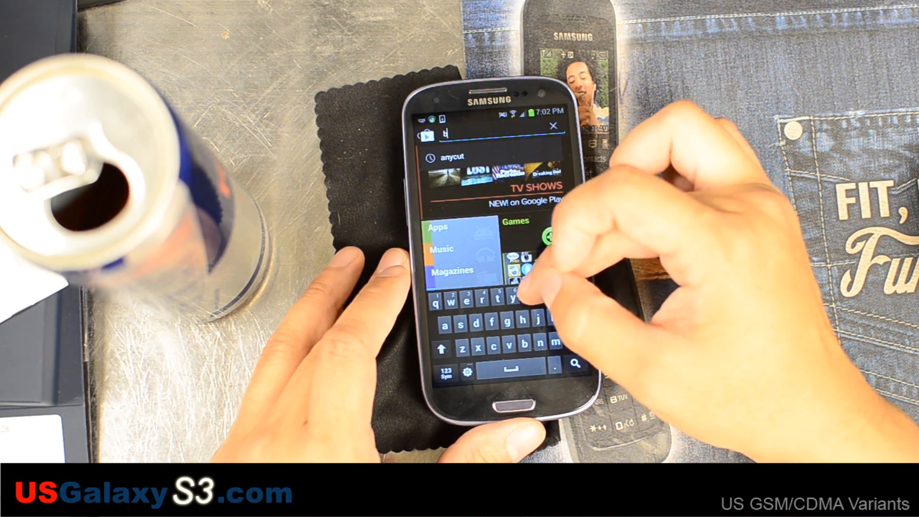
Search Play Store for 'busybox' and open Stericson's BusyBox app page.
type("usybox")
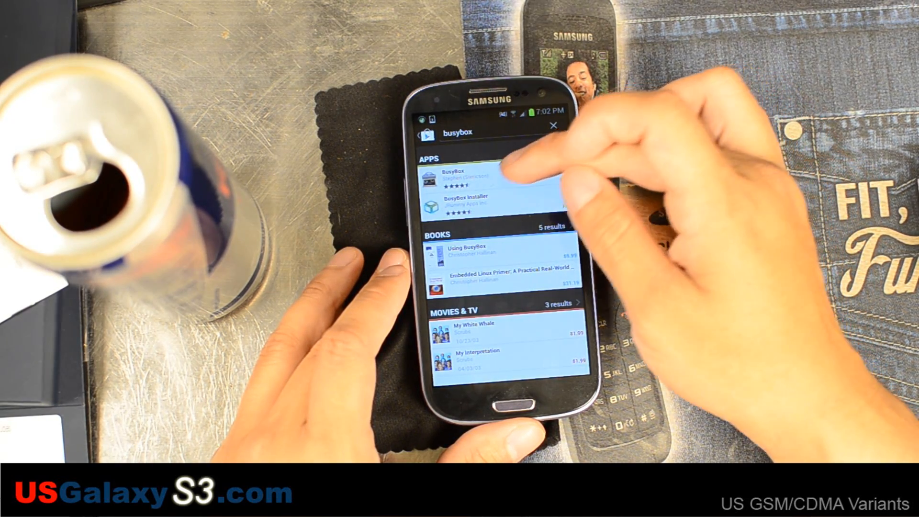
left_click(463, 174)
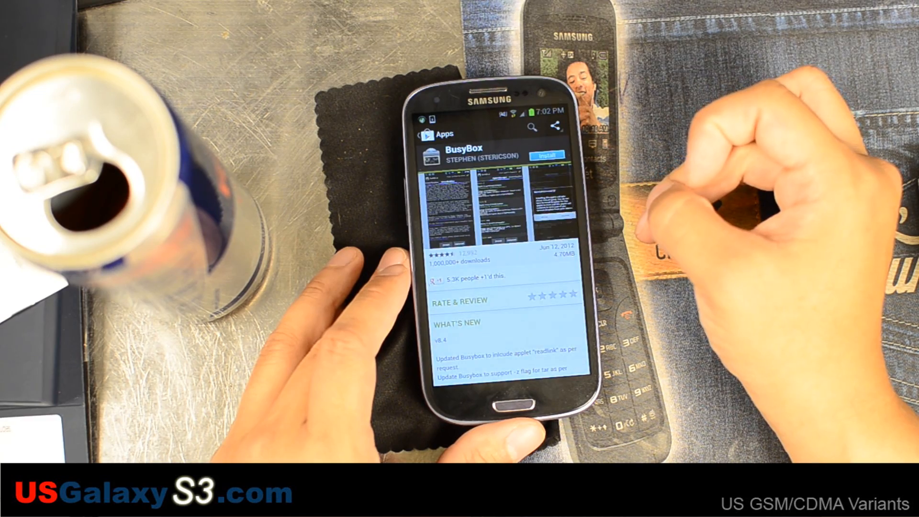